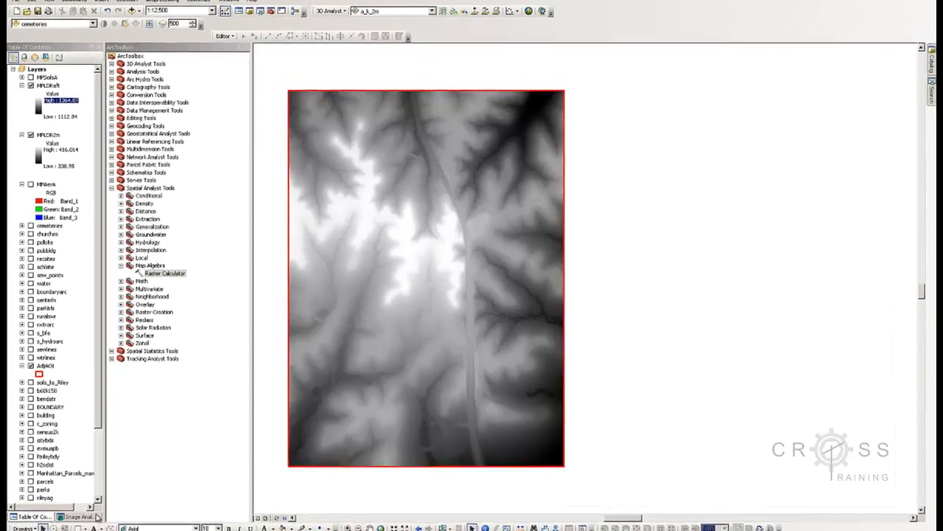
# Show the Image Analysis window in place of the Table of Contents.
pyautogui.click(77, 516)
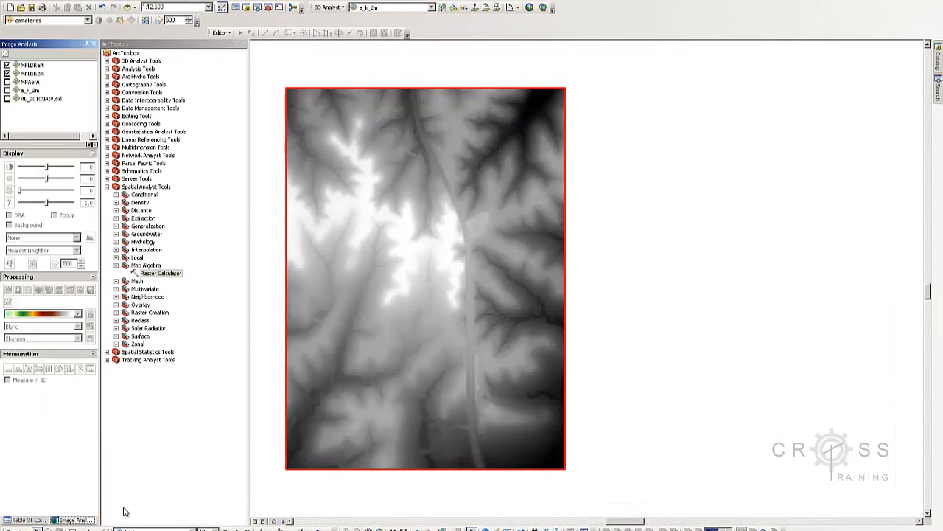
pyautogui.moveTo(661, 386)
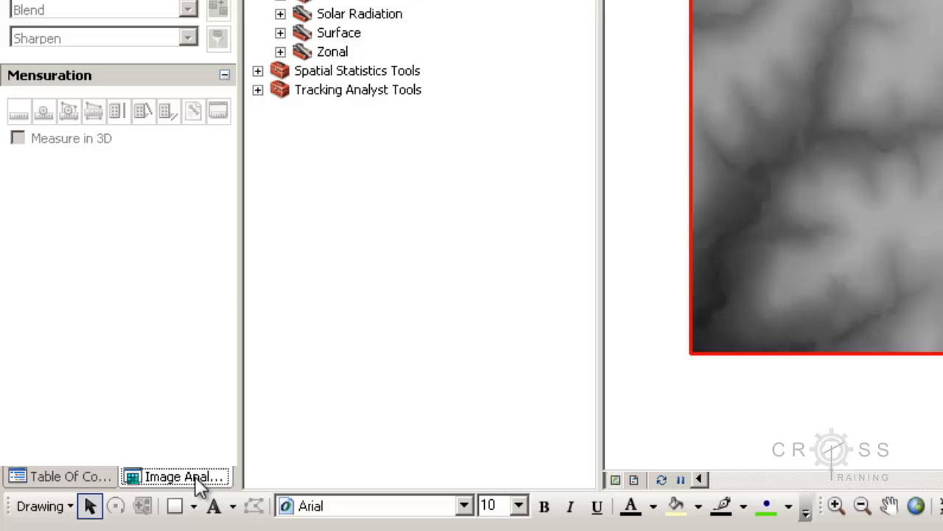
pyautogui.moveTo(425, 426)
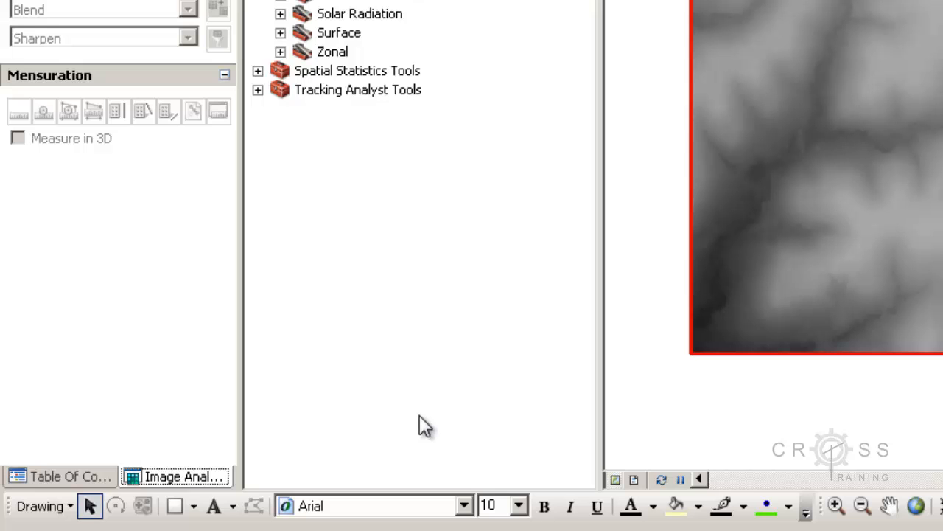
pyautogui.moveTo(843, 190)
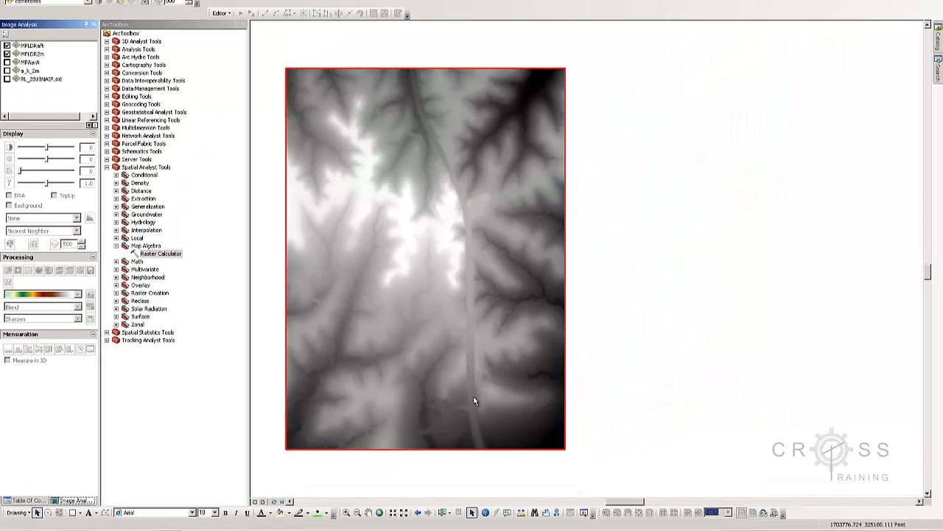
pyautogui.moveTo(597, 393)
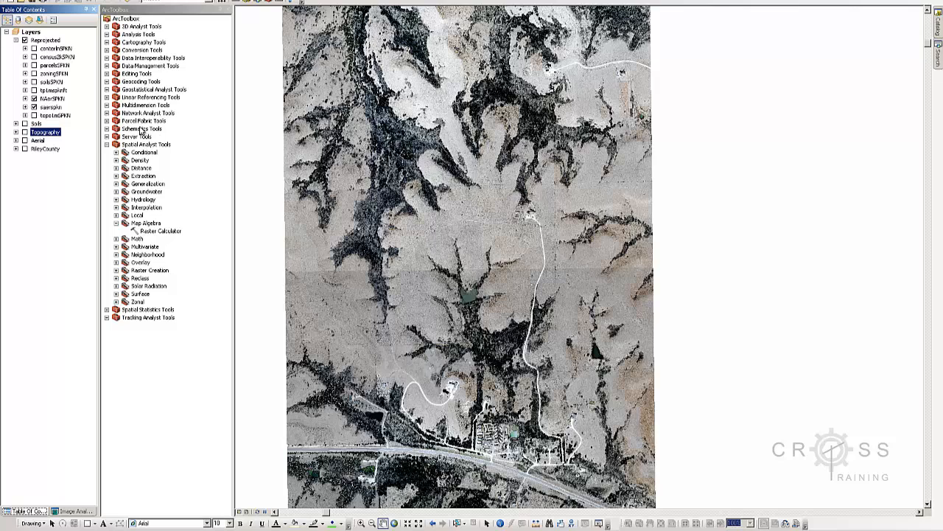
# Return to the Table of Contents showing the NAerSPKN and saerspkn aerial tiles.
pyautogui.click(47, 106)
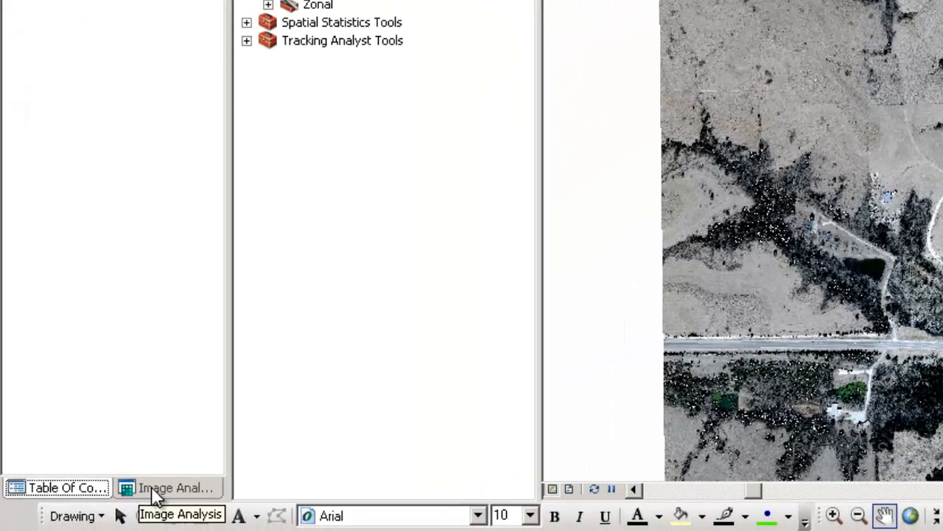
# Select NAerSPKN and saerspkn together in the Image Analysis layer list.
pyautogui.click(174, 487)
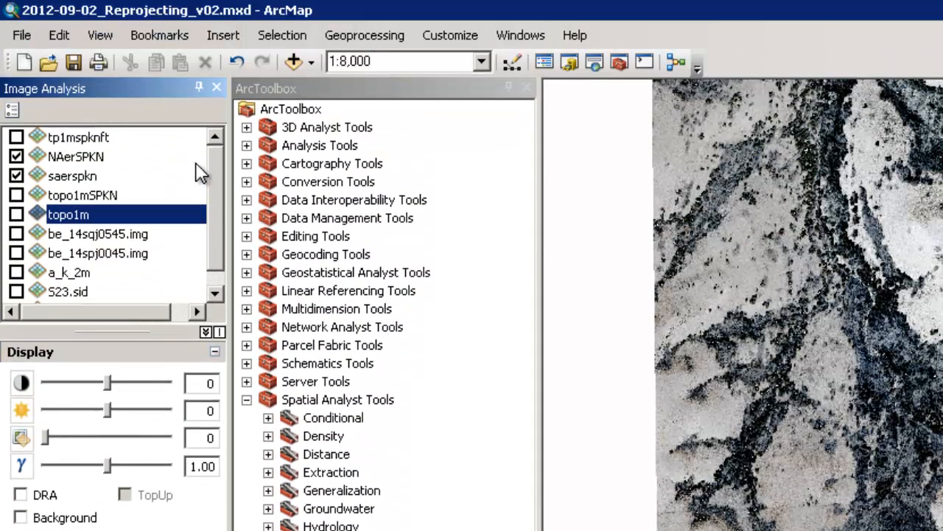
pyautogui.moveTo(222, 213)
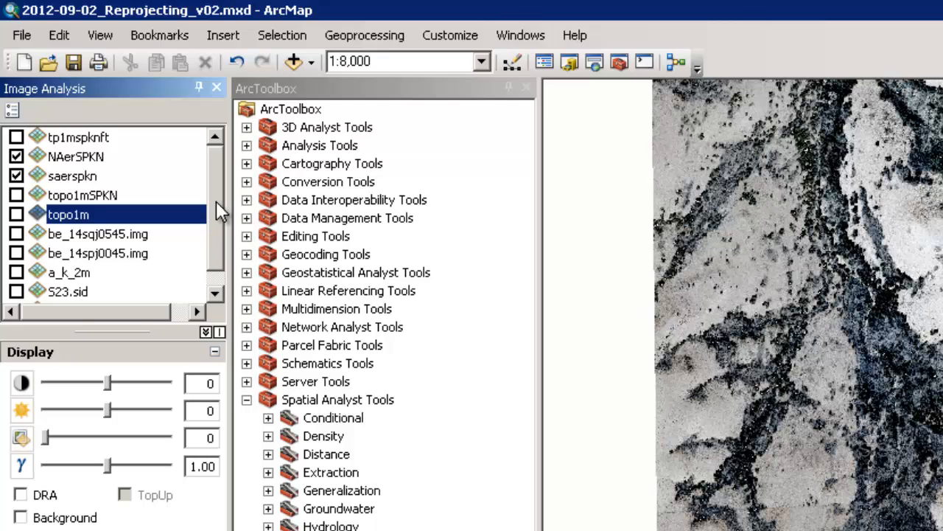
pyautogui.moveTo(115, 227)
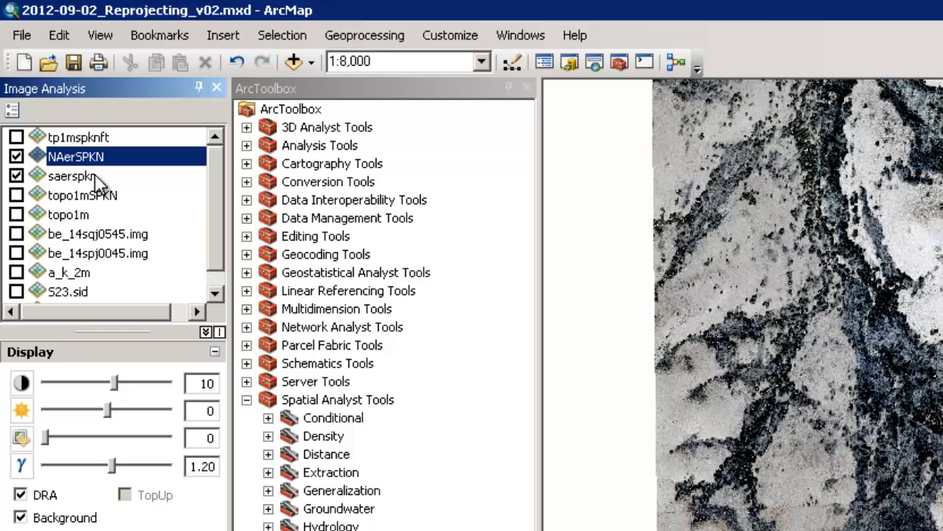
pyautogui.moveTo(77, 180)
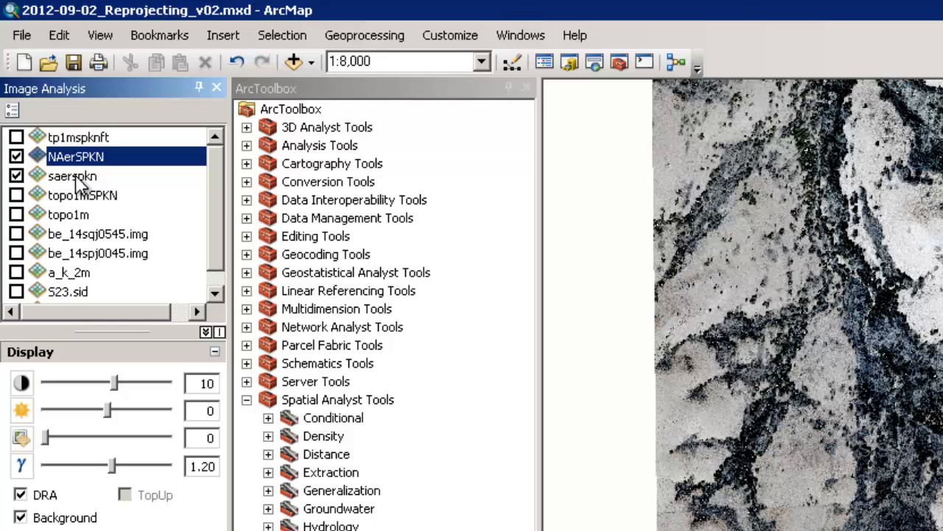
pyautogui.click(72, 175)
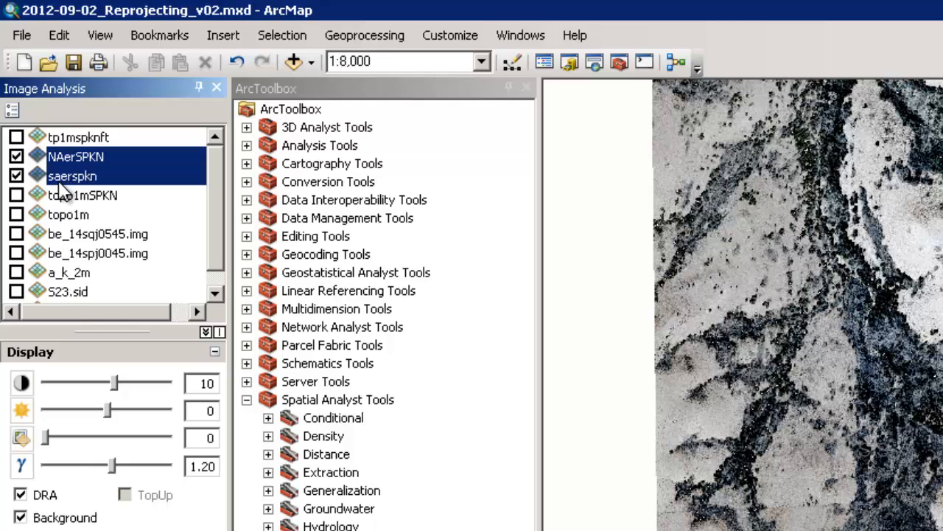
pyautogui.moveTo(91, 190)
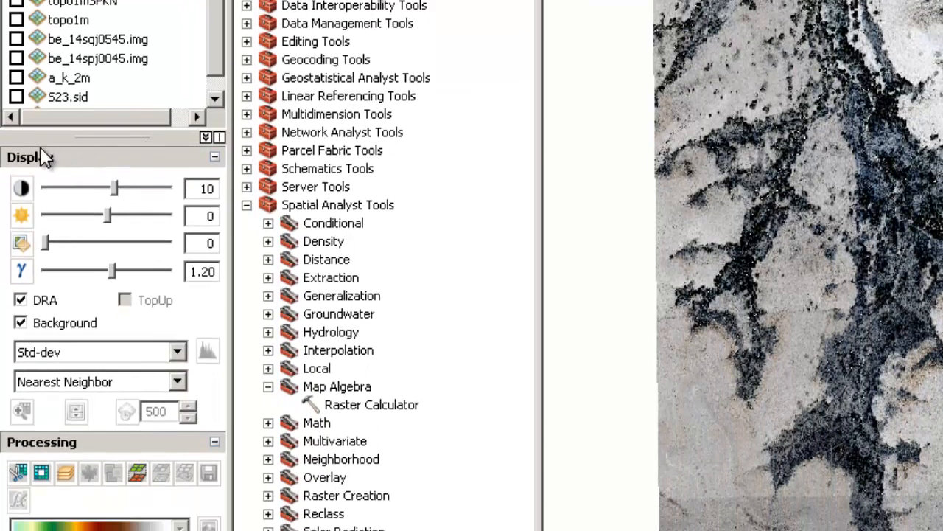
pyautogui.moveTo(144, 430)
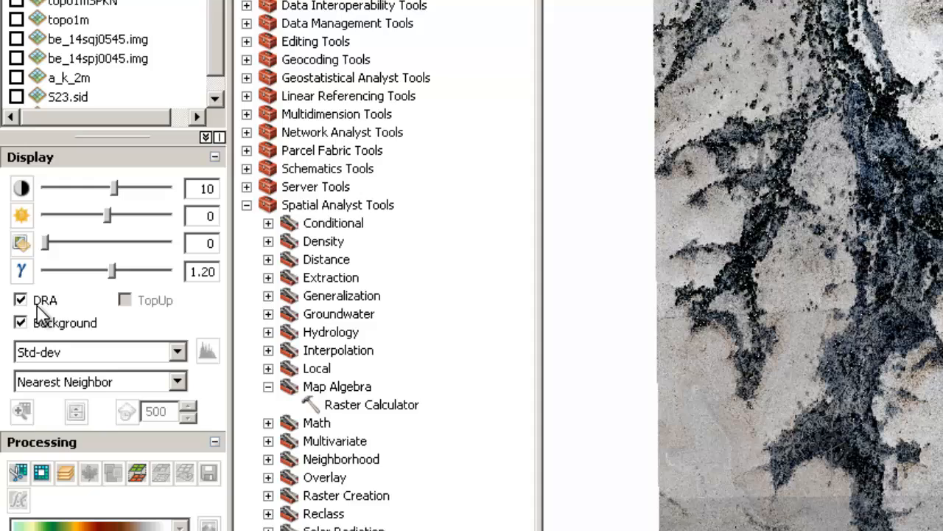
pyautogui.moveTo(47, 340)
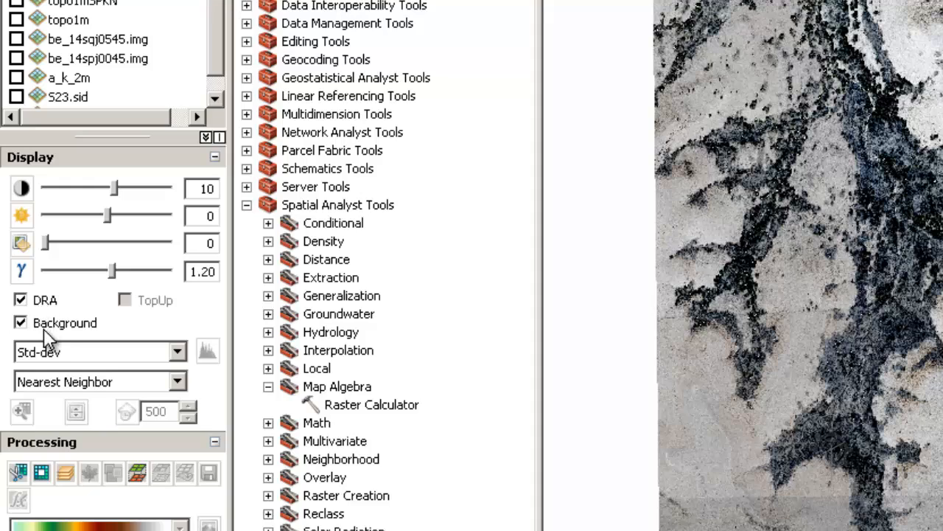
pyautogui.moveTo(81, 358)
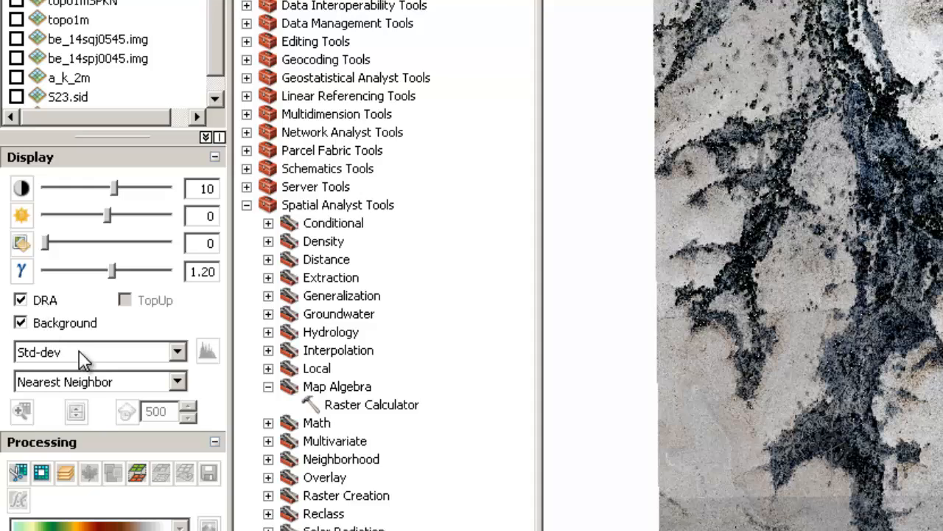
pyautogui.moveTo(42, 395)
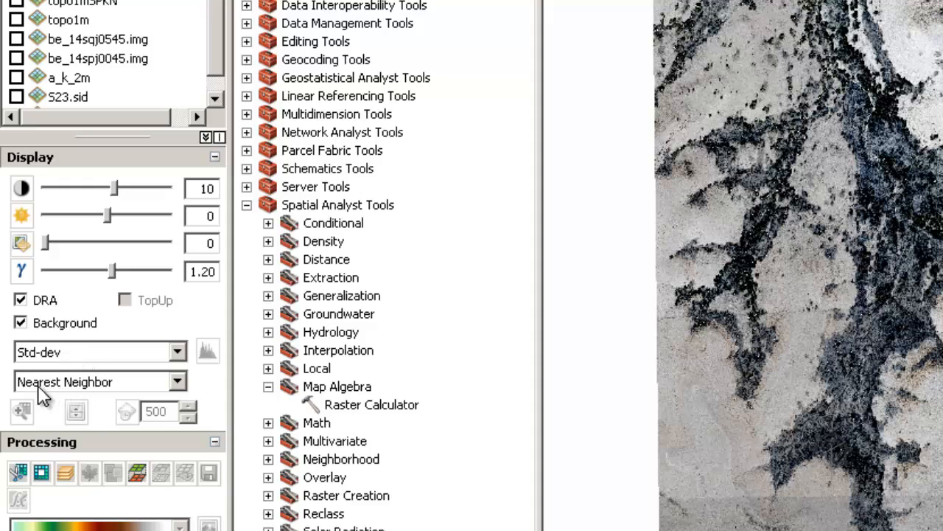
pyautogui.moveTo(58, 391)
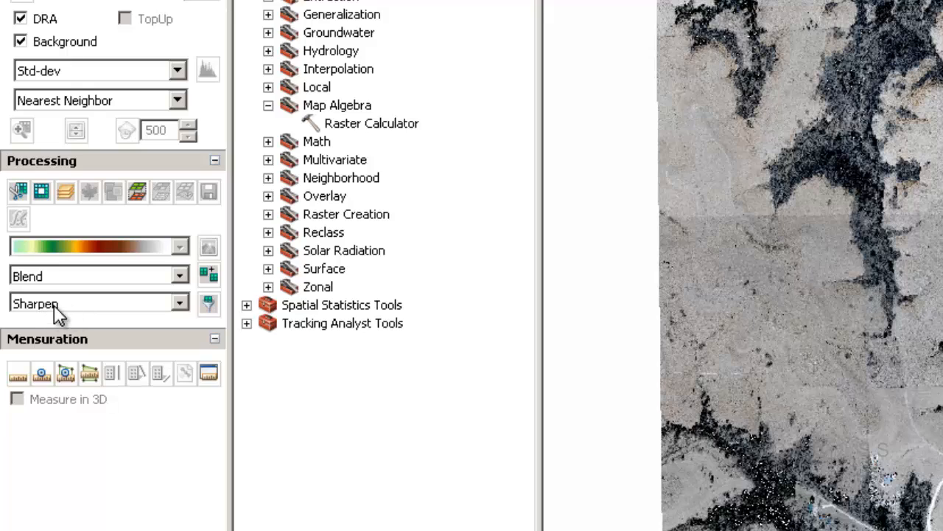
pyautogui.moveTo(199, 283)
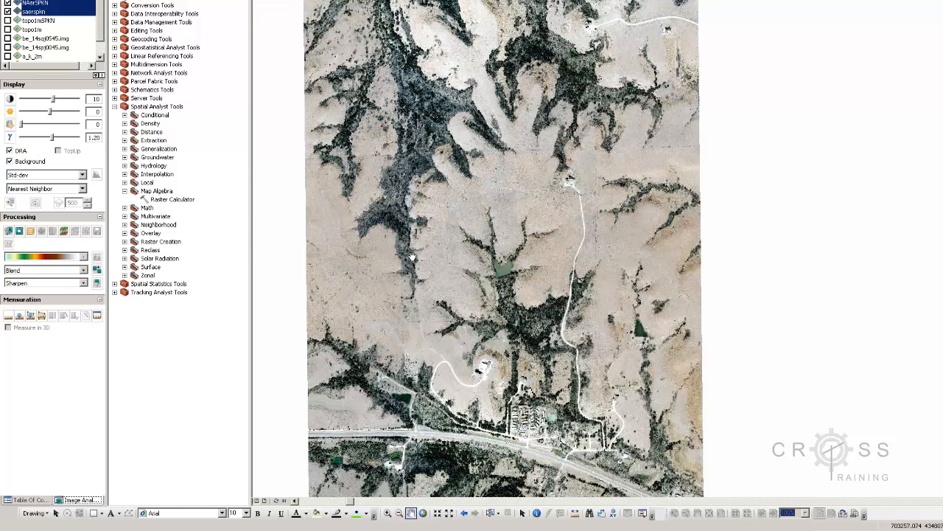
pyautogui.moveTo(587, 236)
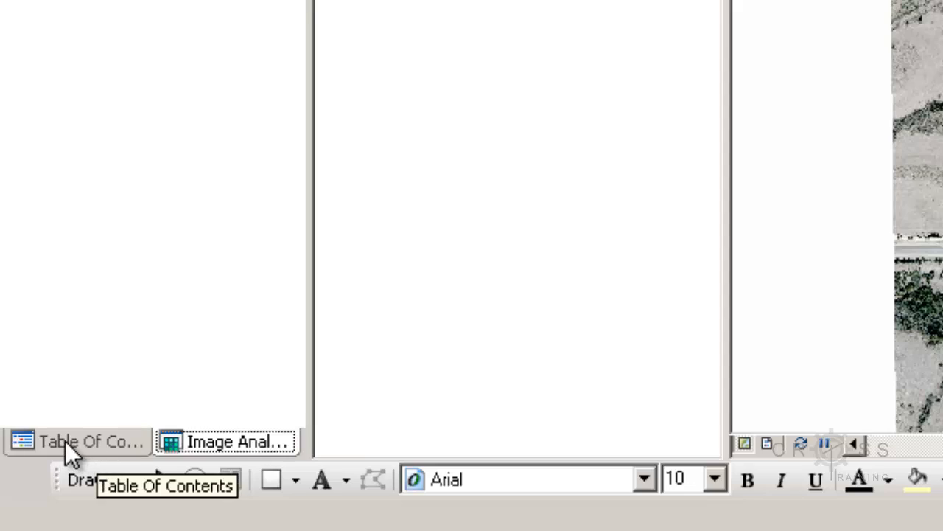
# Return to the Table of Contents listing the new Mosaic_NAerSPKN RGB layer.
pyautogui.click(76, 441)
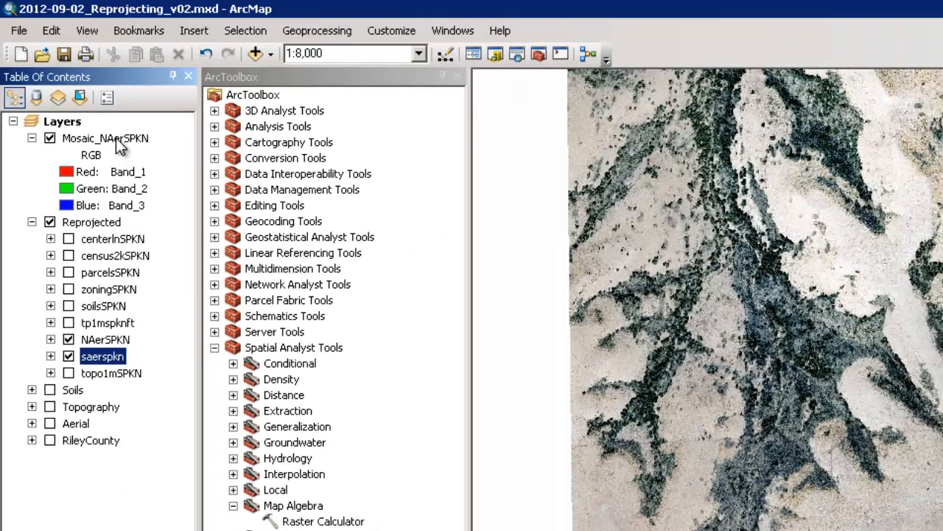